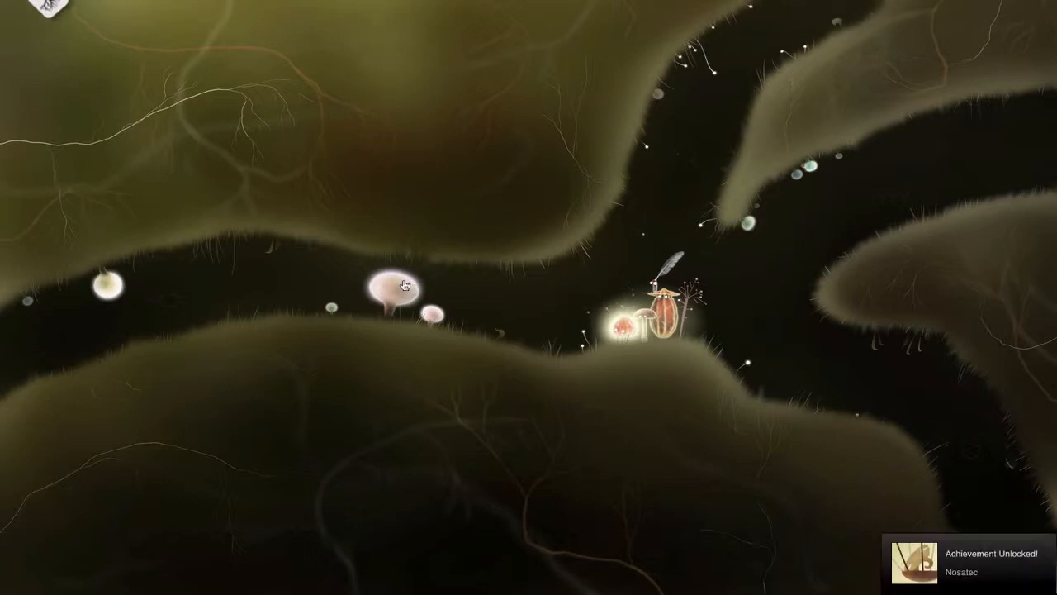
{"action": "mouse_move", "coordinate": [994, 512]}
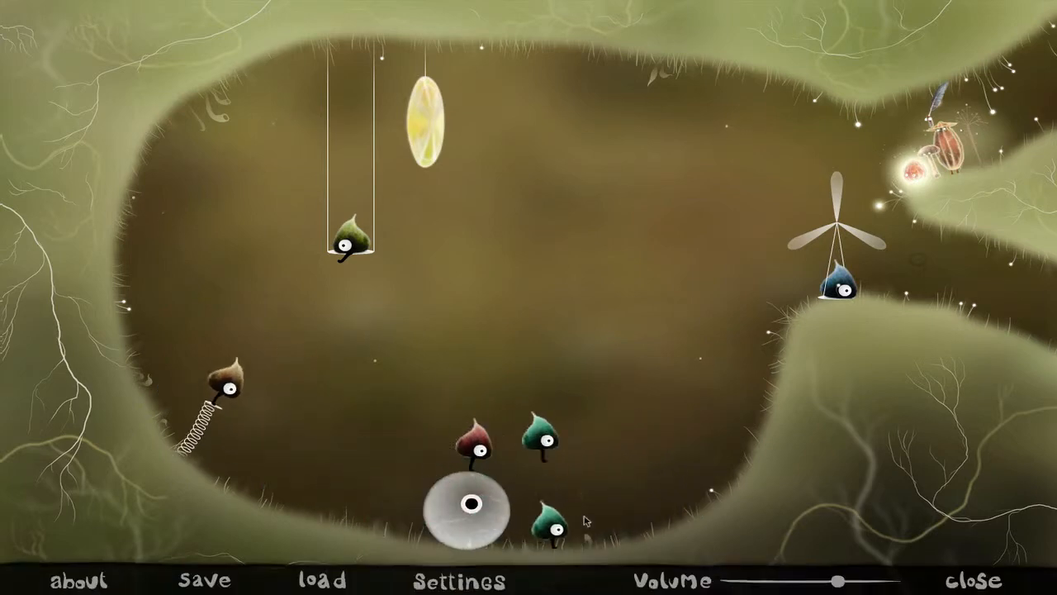
{"action": "left_click", "coordinate": [971, 577]}
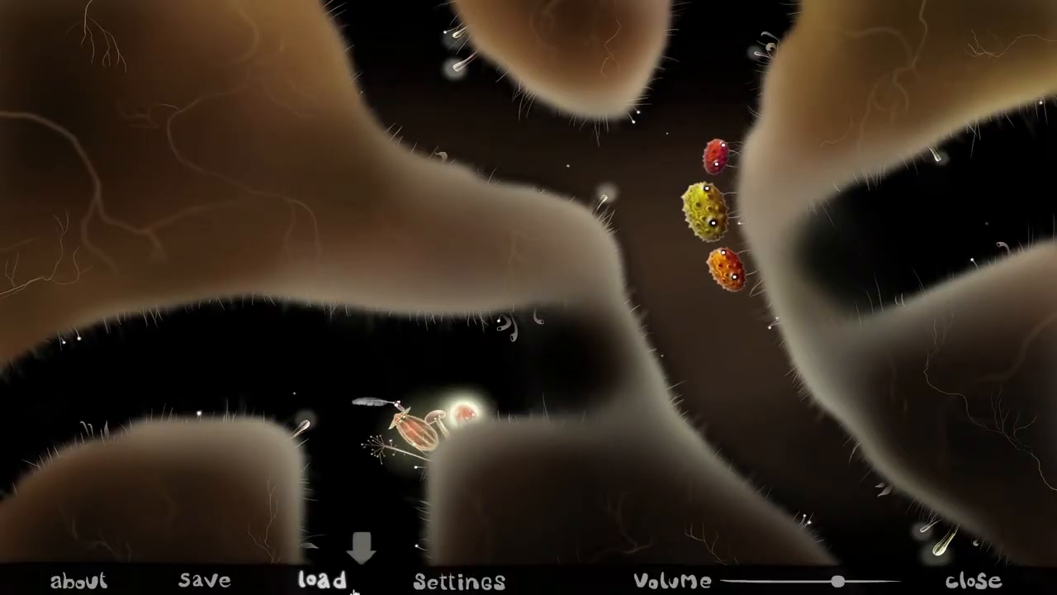
Step: Open Botanicula's load screen showing the single saved game over the tunnel scene
{"action": "left_click", "coordinate": [323, 579]}
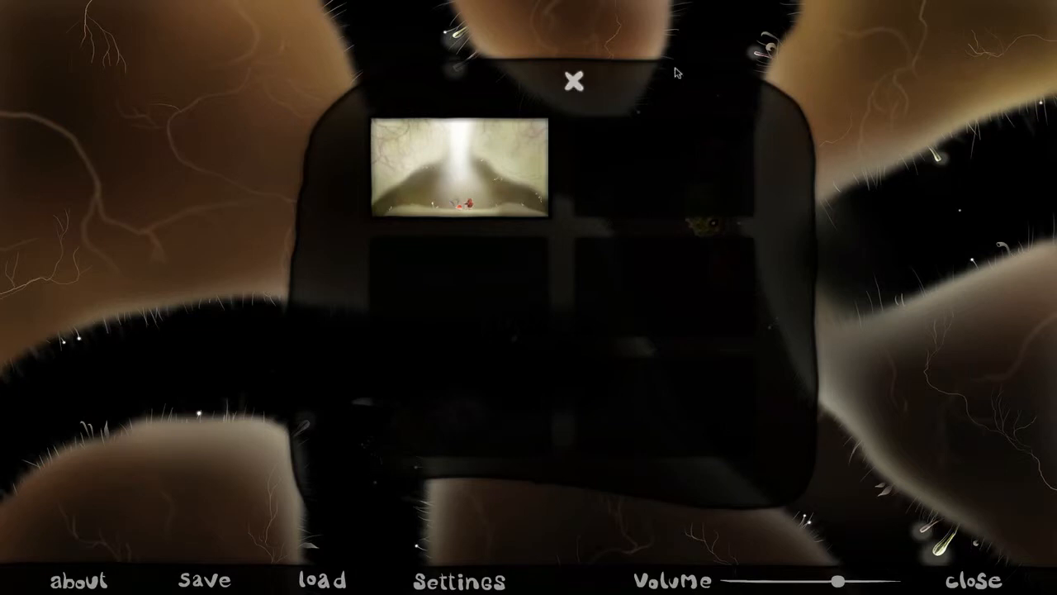
Step: Close the save-slot panel to resume in the dark crossroads chamber with the fuzzy rock
{"action": "left_click", "coordinate": [572, 77]}
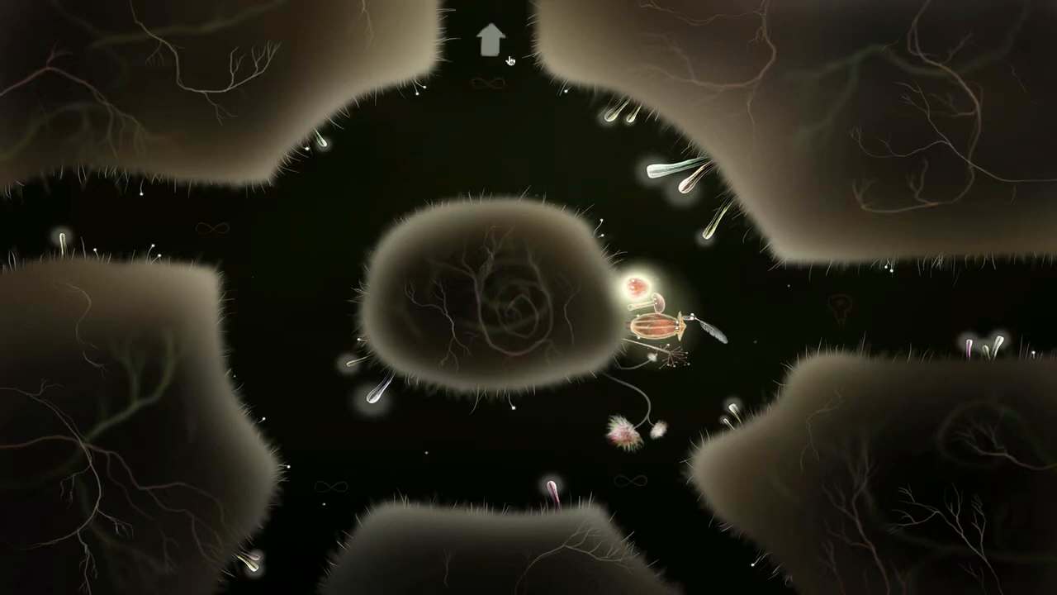